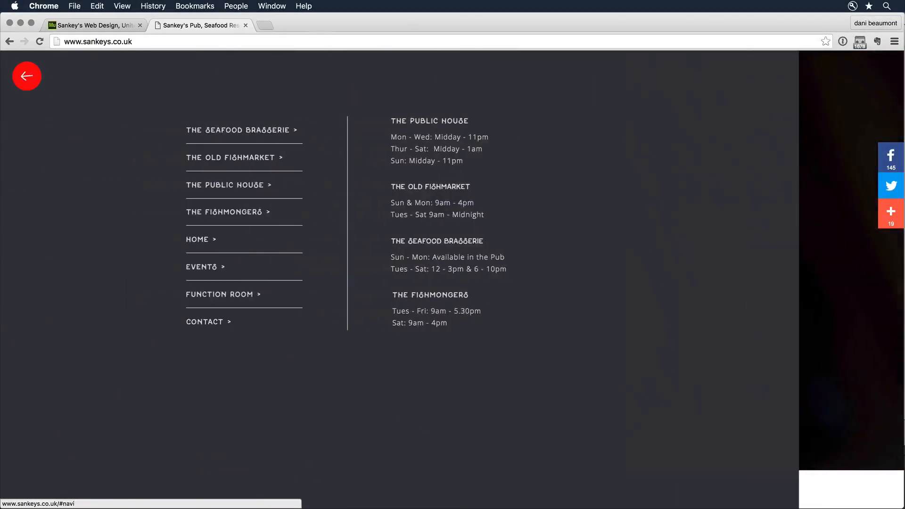
# Visit The Fishmongers page on sankeys.co.uk, then Recettes from the Jardins de la Pinède menu
pyautogui.click(226, 212)
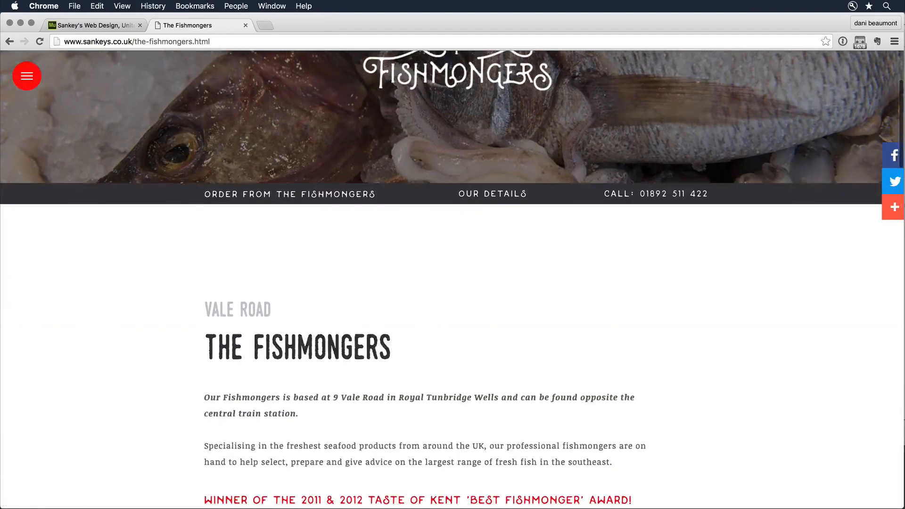
pyautogui.scroll(-3)
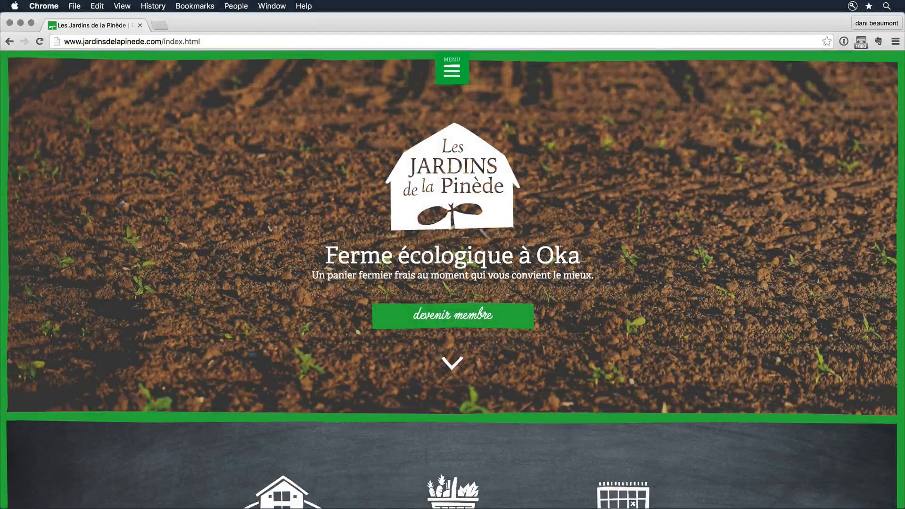
pyautogui.click(452, 69)
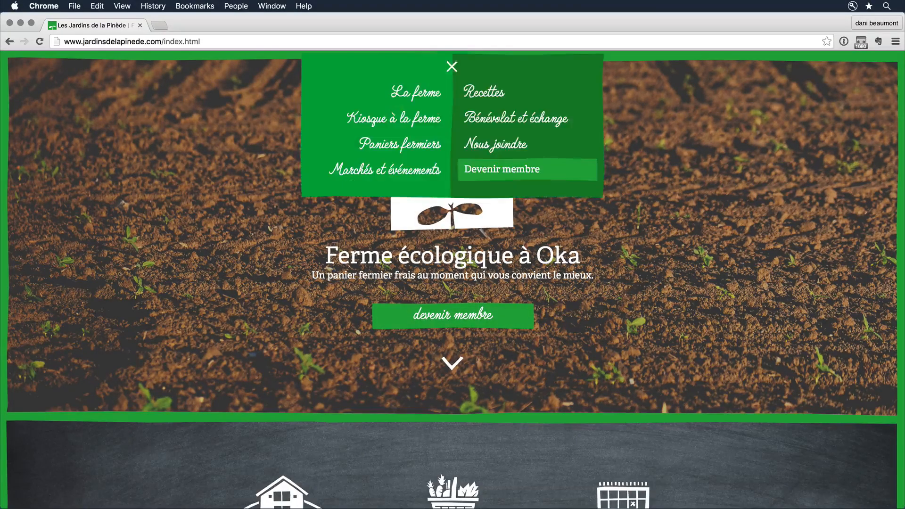
pyautogui.click(483, 92)
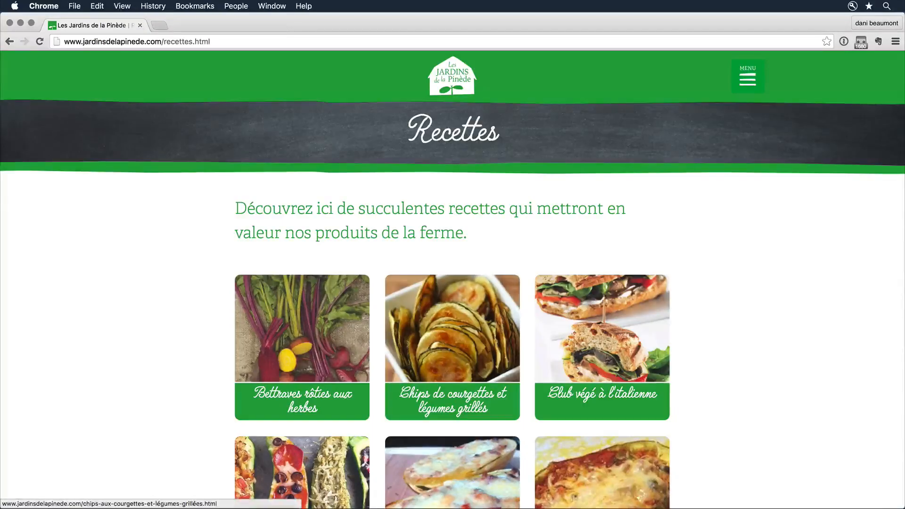
pyautogui.click(452, 348)
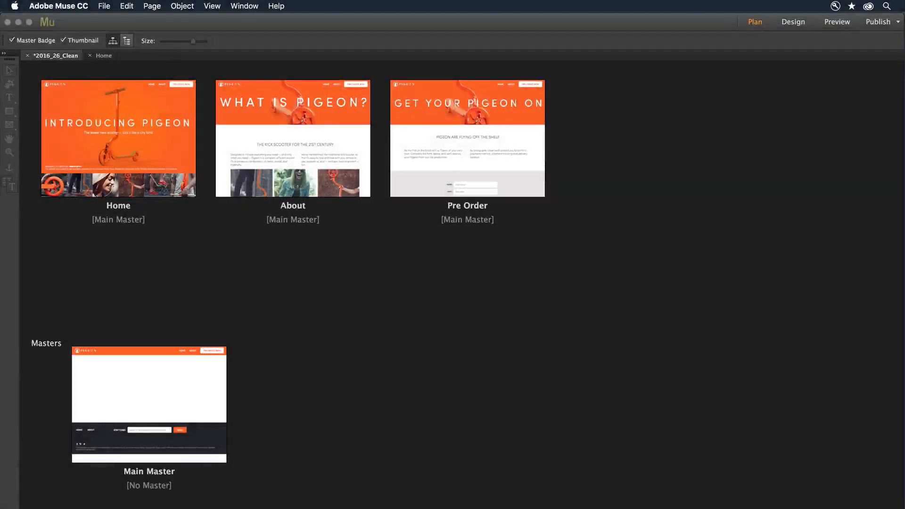
# Show the Typekit fonts synced through Creative Cloud under Assets > Fonts
pyautogui.click(865, 6)
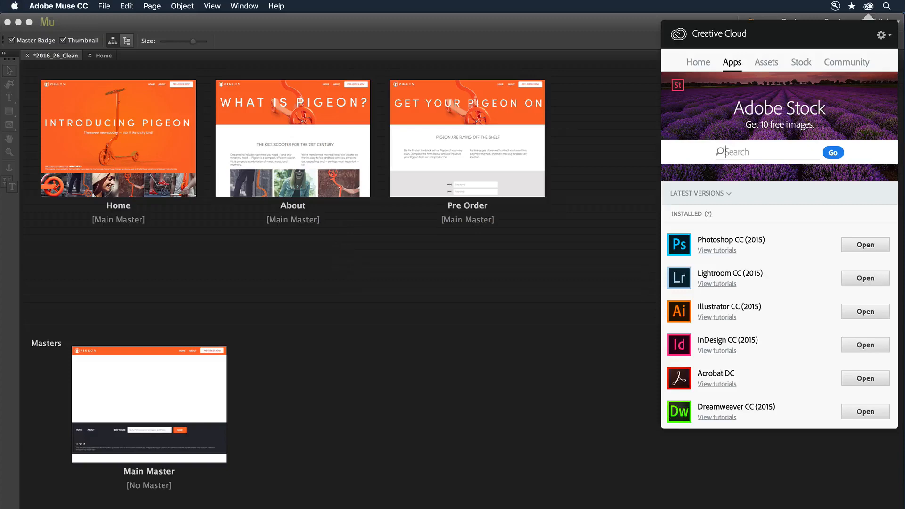
pyautogui.click(766, 62)
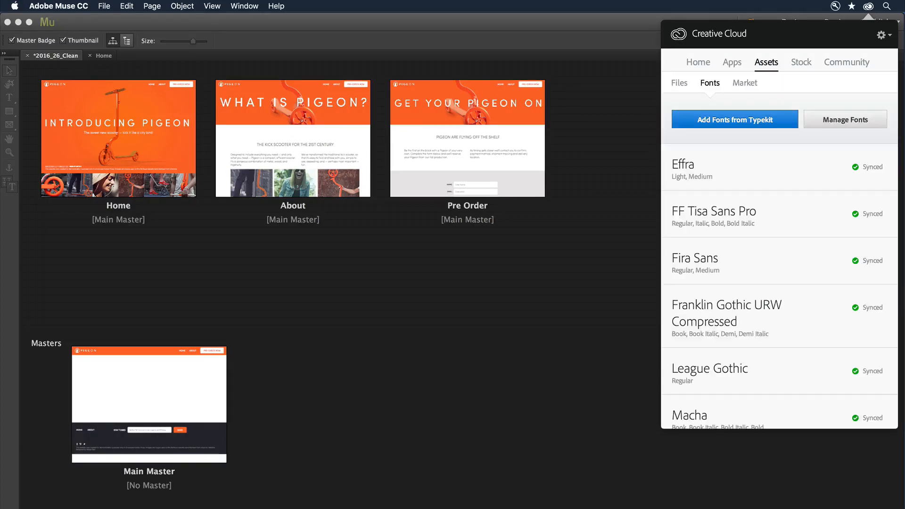
pyautogui.click(800, 62)
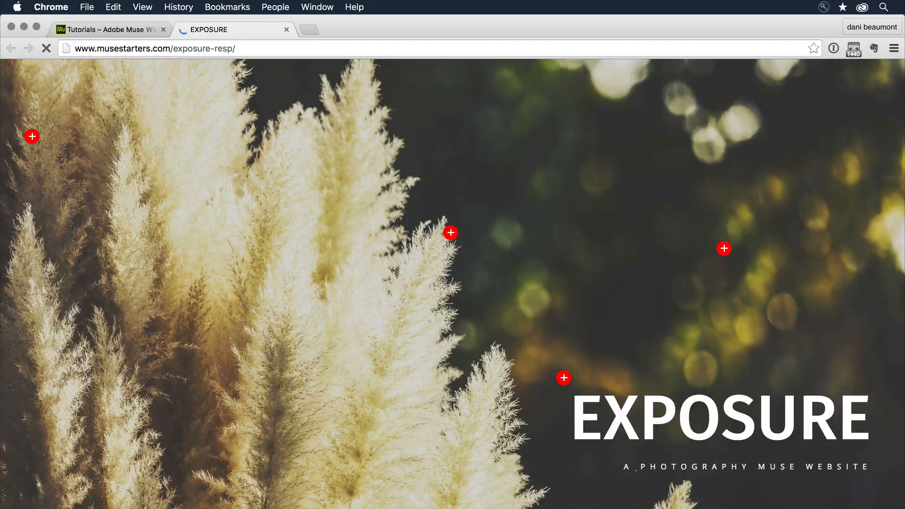
# Scroll through the Exposure photography starter site at musestarters.com/exposure-resp
pyautogui.scroll(-3)
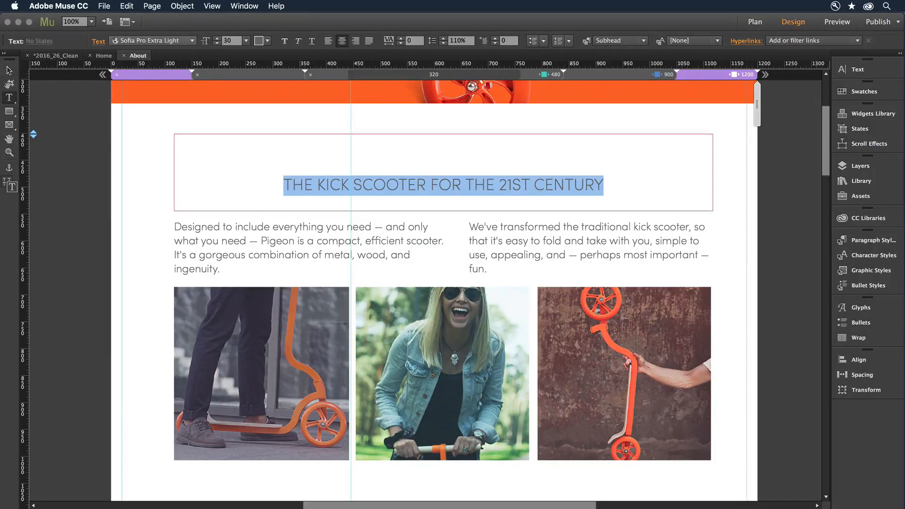
# Filter the heading's Add Web Fonts Typekit catalog to condensed slab-serif fonts
pyautogui.click(153, 40)
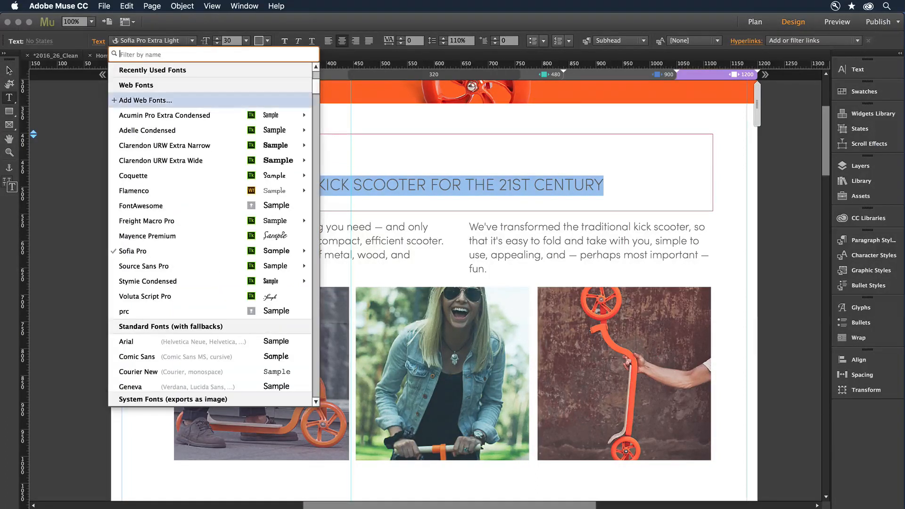
pyautogui.click(145, 100)
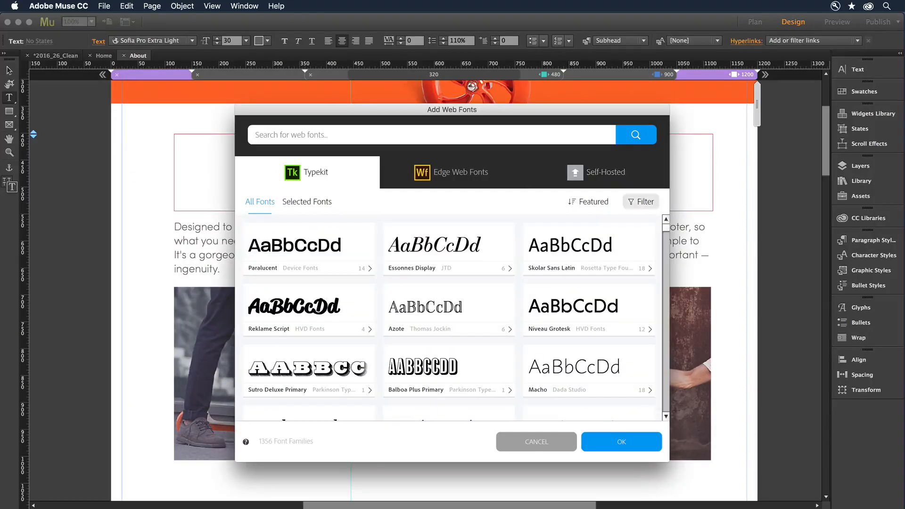
pyautogui.click(640, 202)
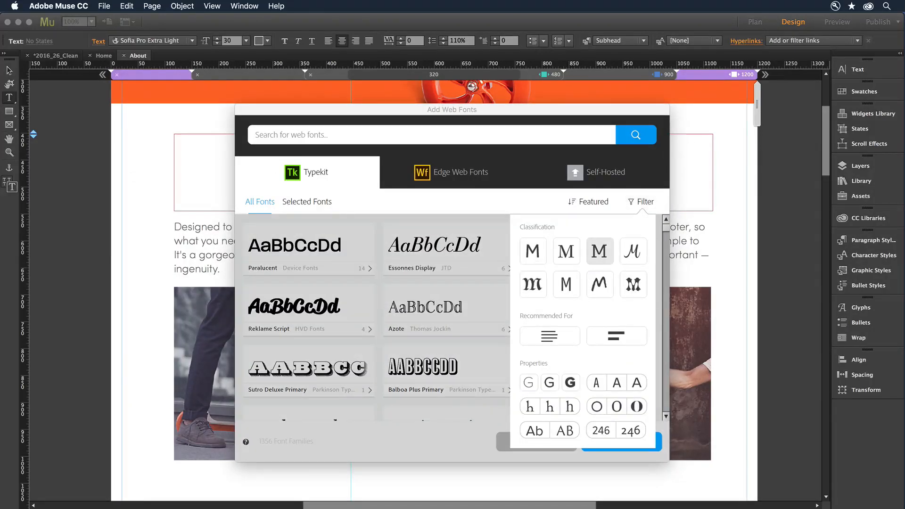
pyautogui.click(599, 250)
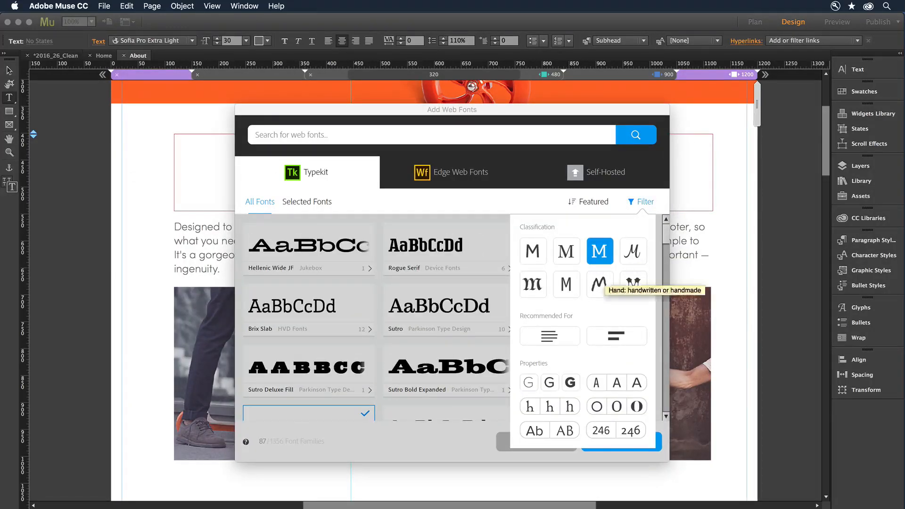
pyautogui.click(596, 383)
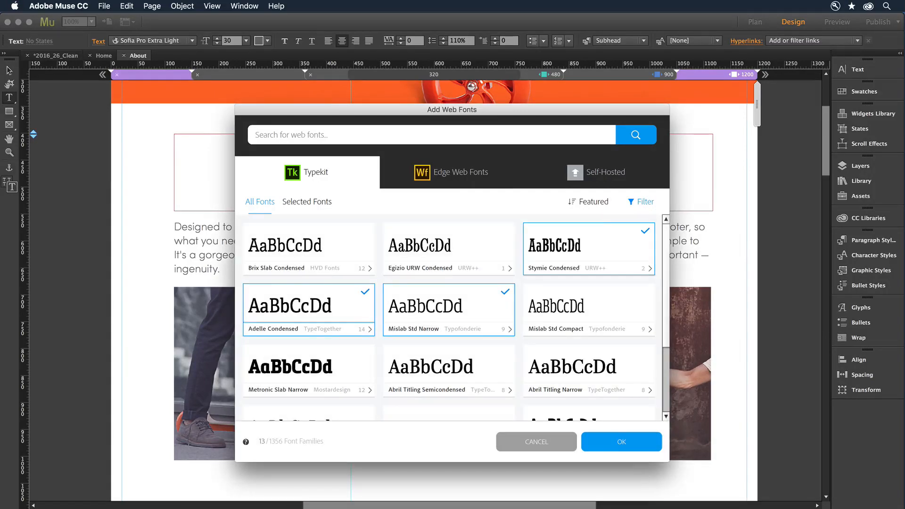
# View Adelle Condensed's styles, then open Creative Cloud Assets files on the web
pyautogui.click(308, 304)
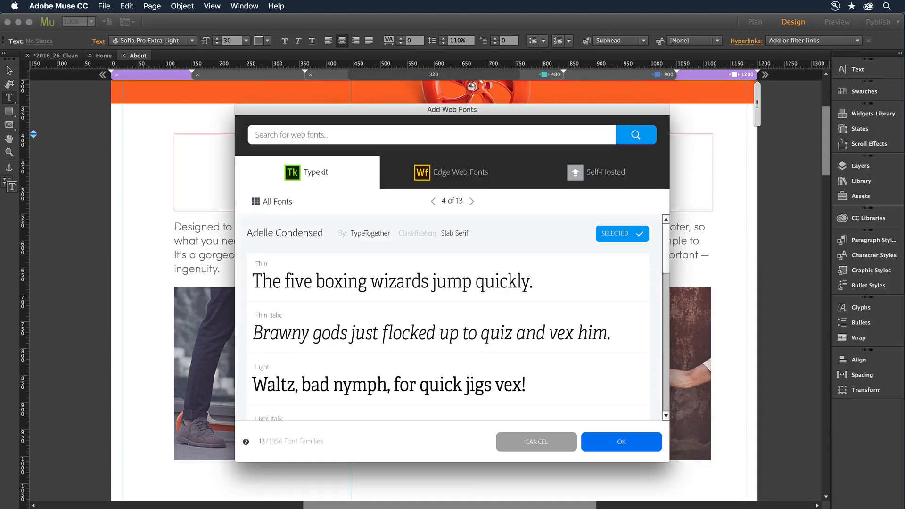
pyautogui.click(620, 442)
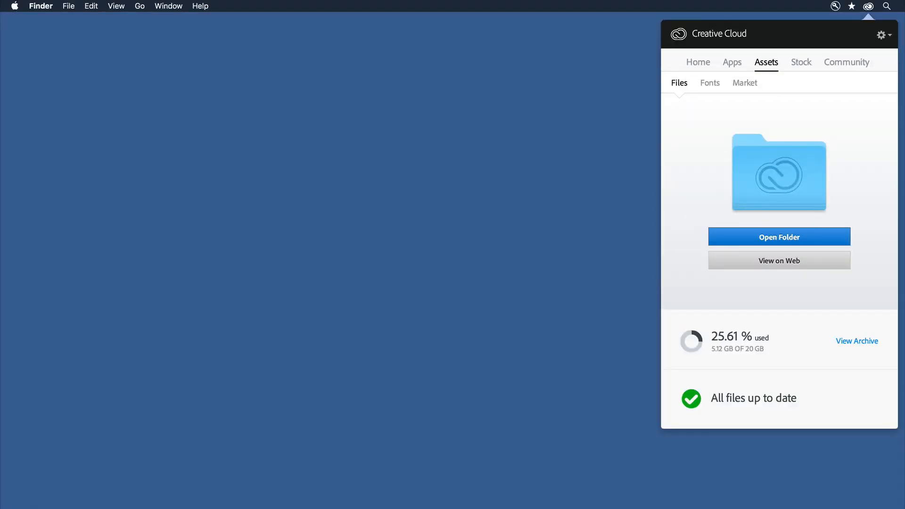
pyautogui.click(778, 261)
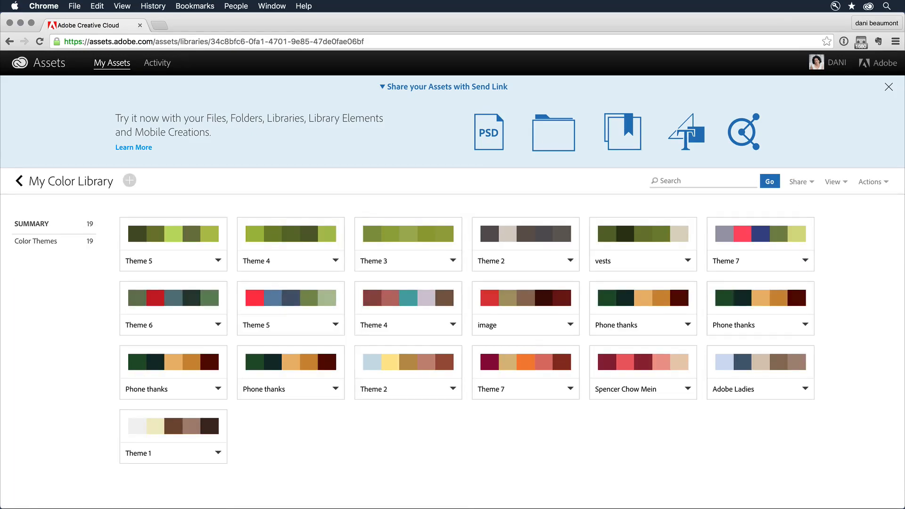
# Open My Color Library with its nineteen colour themes
pyautogui.click(219, 260)
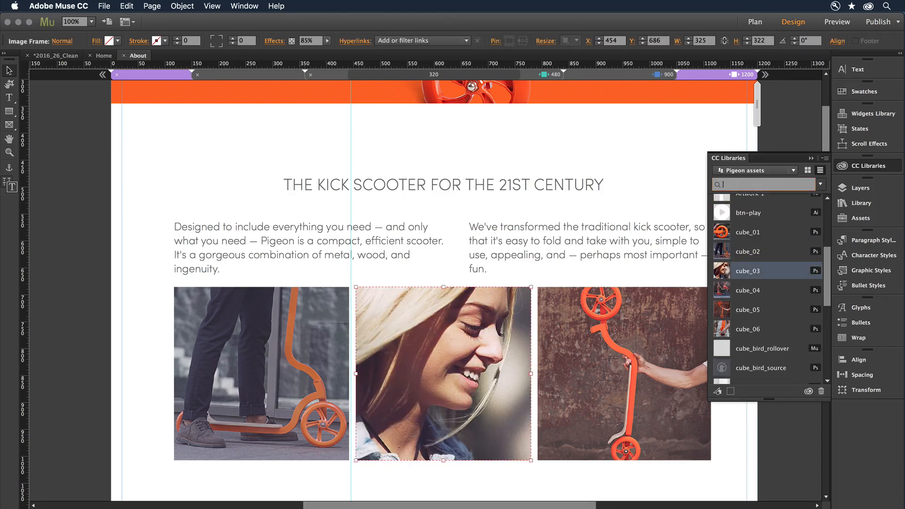
# Search the Pigeon library for 'ic', then search Adobe Stock for 'sco' scooter photos
pyautogui.write('ico')
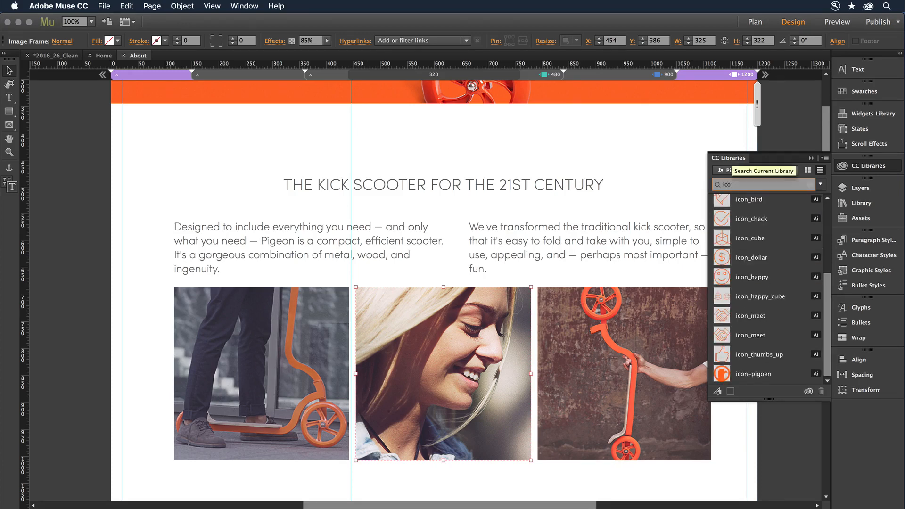
pyautogui.click(756, 170)
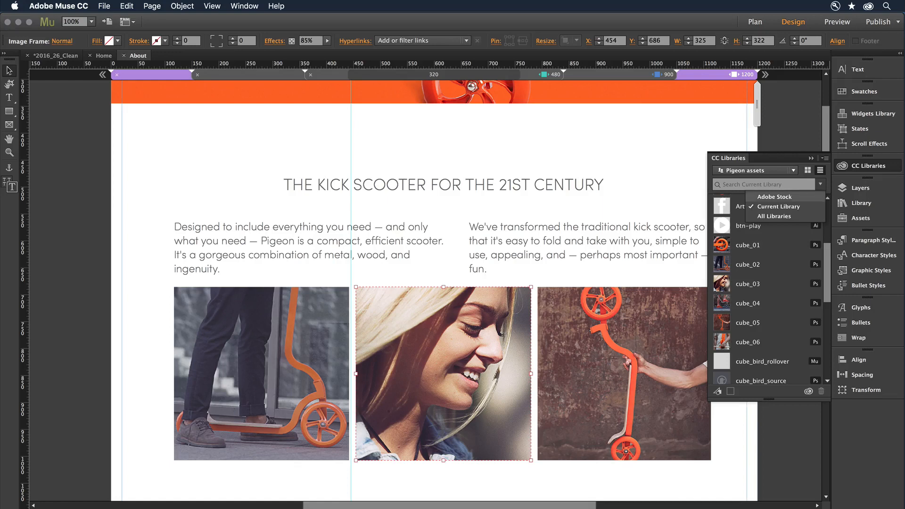
pyautogui.write('scooter')
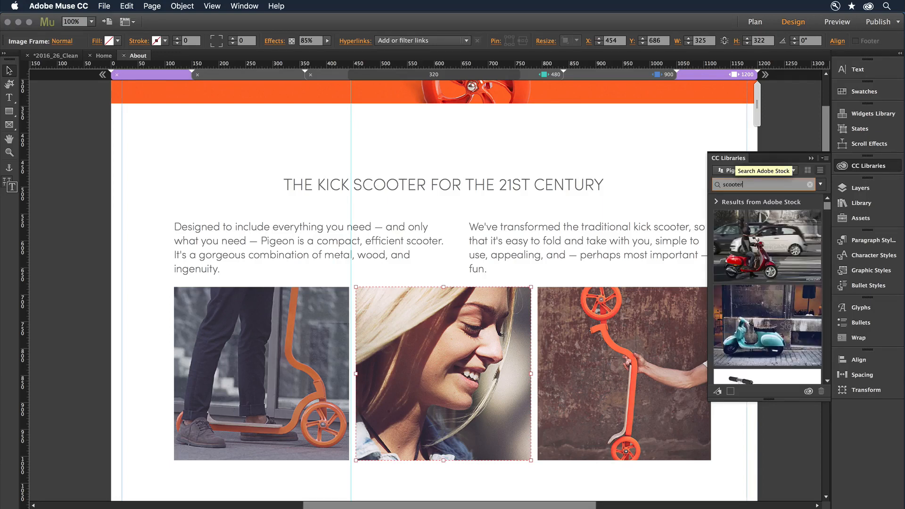
pyautogui.click(836, 22)
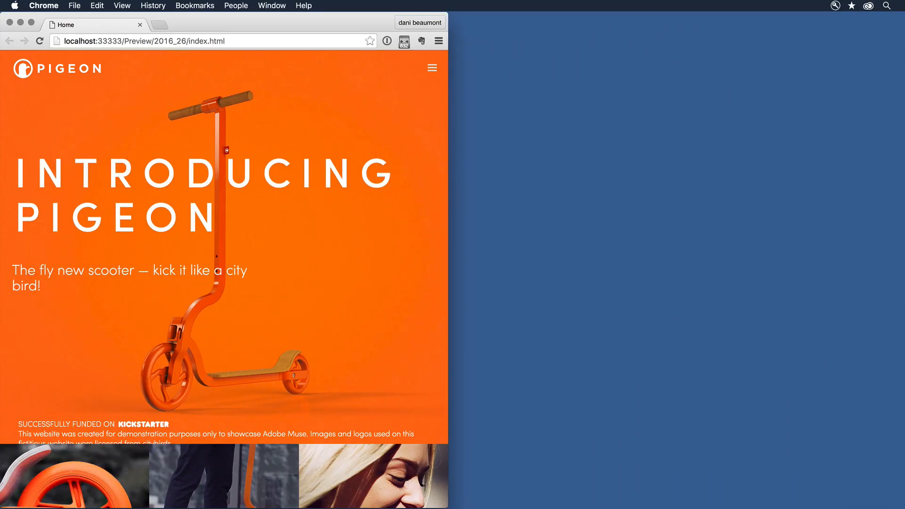
# Expand the Pigeon home page's hamburger navigation menu in the phone-width preview
pyautogui.click(432, 68)
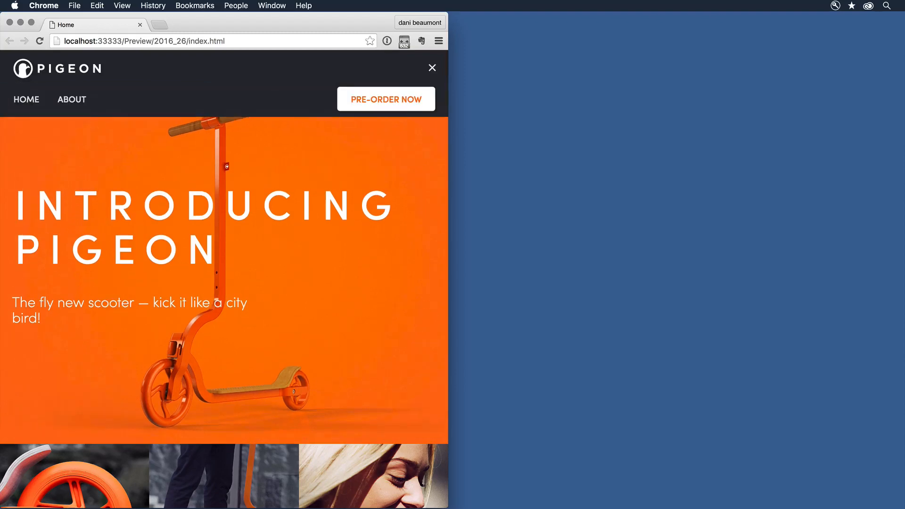
pyautogui.moveTo(385, 98)
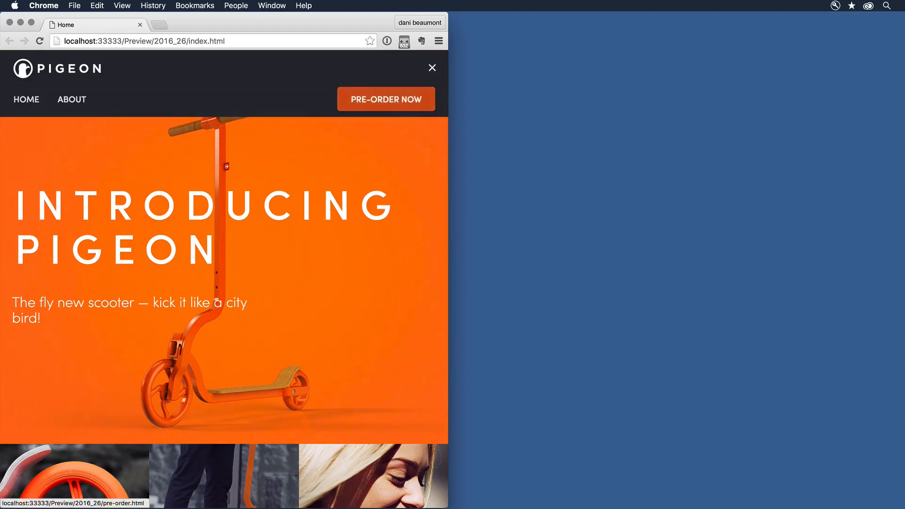
pyautogui.moveTo(385, 99)
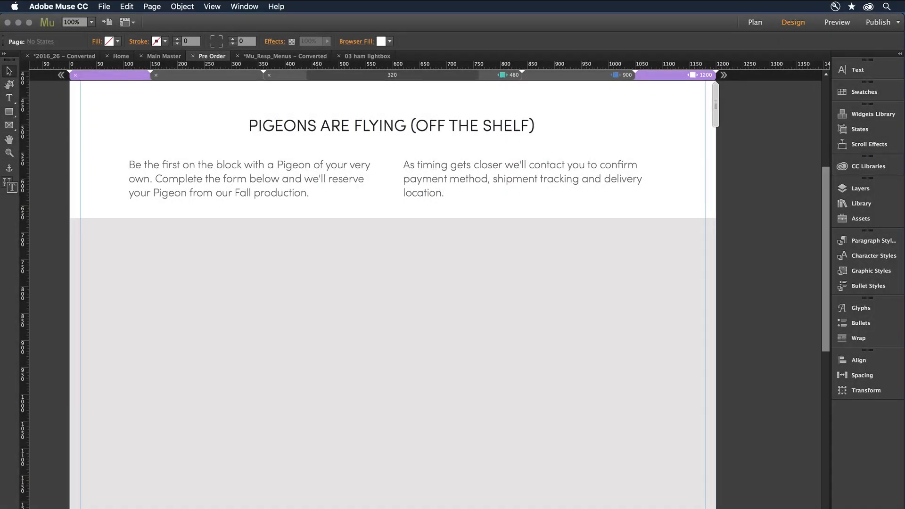
# Place a Simple Contact form from the Widgets Library on Pre Order and open its options
pyautogui.click(244, 6)
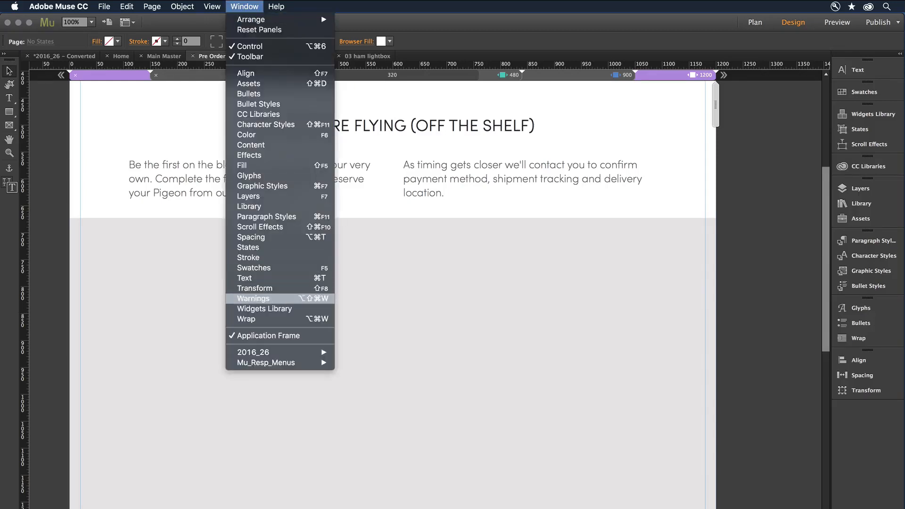
pyautogui.click(265, 309)
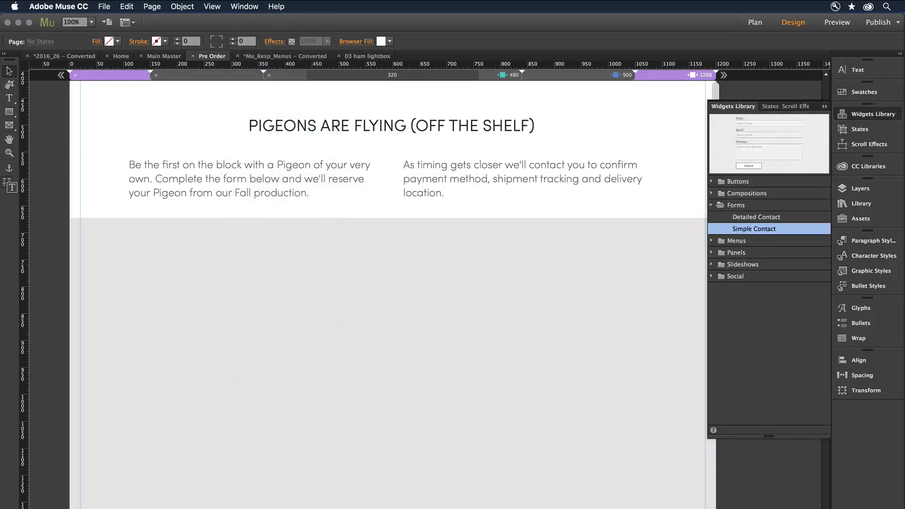
pyautogui.moveTo(753, 228); pyautogui.dragTo(197, 262)
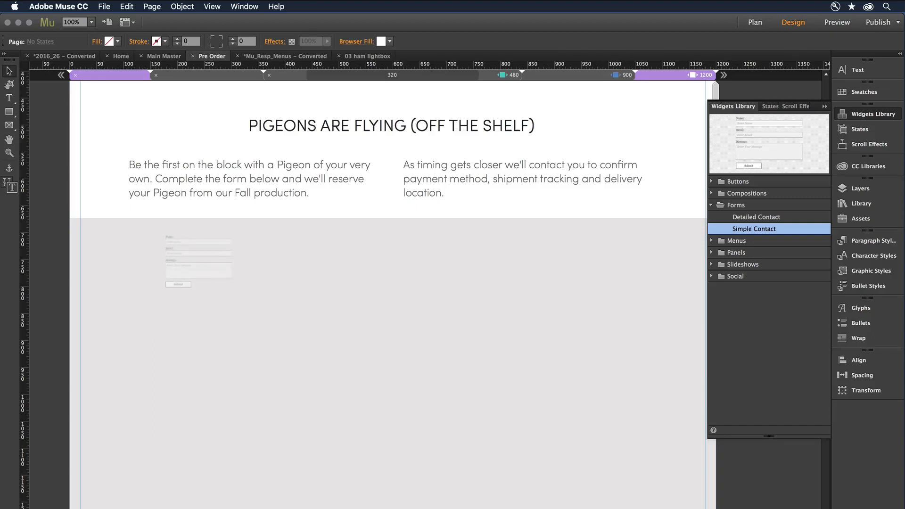
pyautogui.click(198, 260)
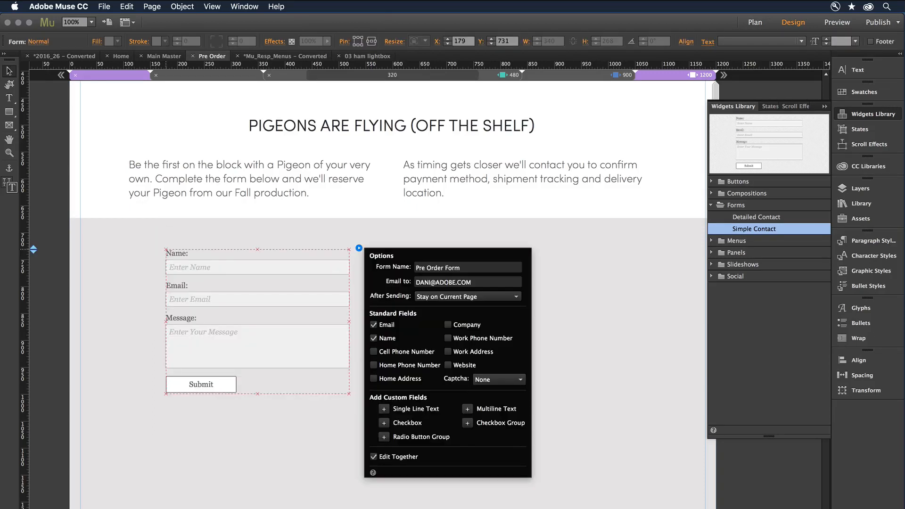
pyautogui.click(497, 379)
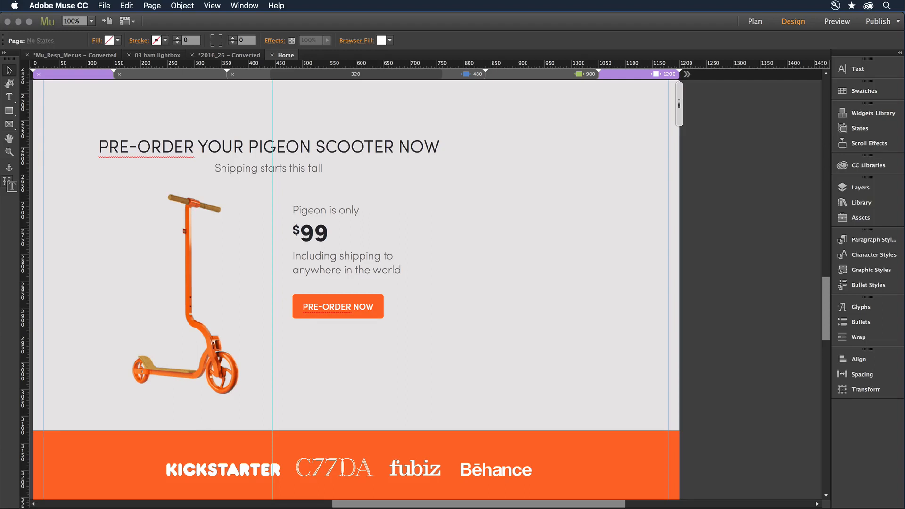
# Switch to the Home page layout showing the orange scooter and $99 price
pyautogui.click(859, 203)
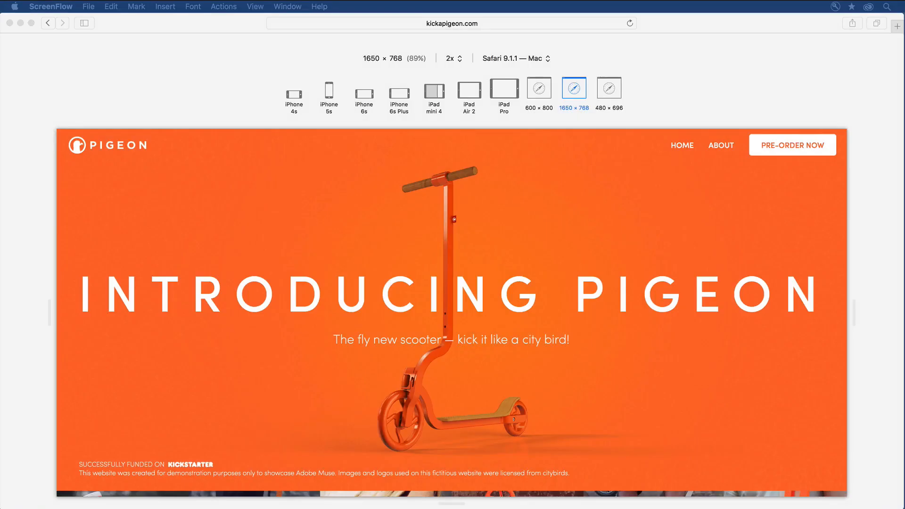
# Preview the Pigeon site at 600 × 800 in Safari and expand its hamburger menu
pyautogui.click(538, 89)
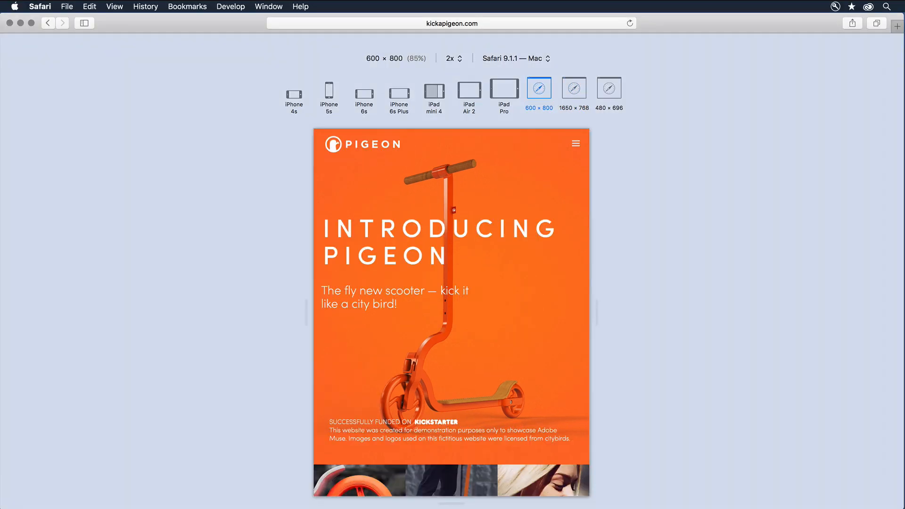
pyautogui.click(575, 143)
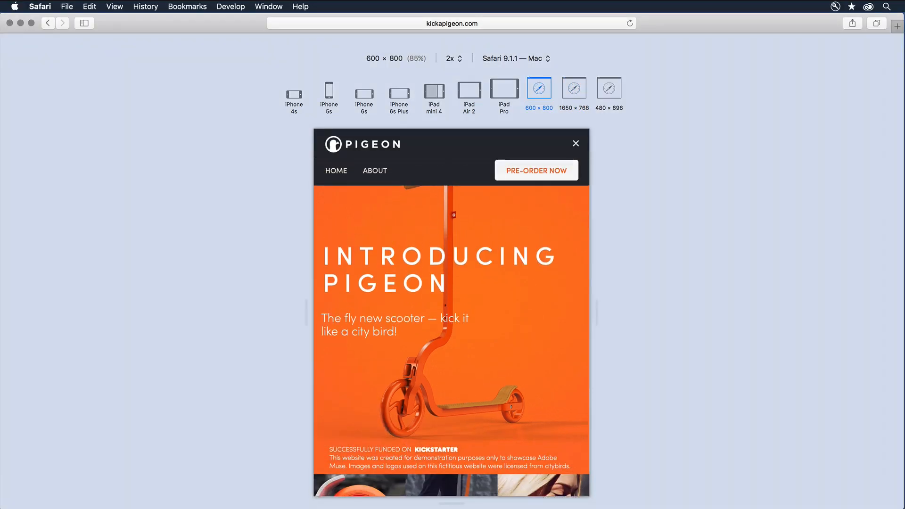
pyautogui.click(629, 23)
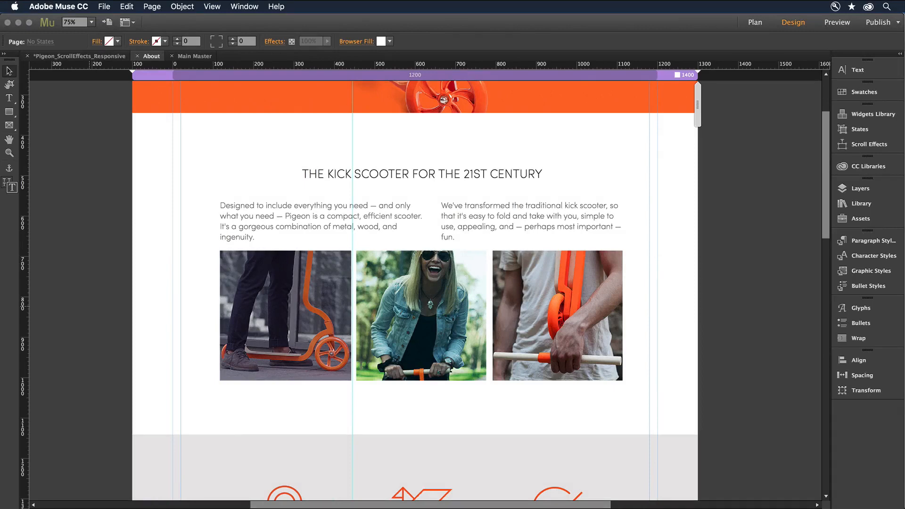
# Give the first scooter photo a scroll opacity effect from 0% to 100%, then preview
pyautogui.click(285, 315)
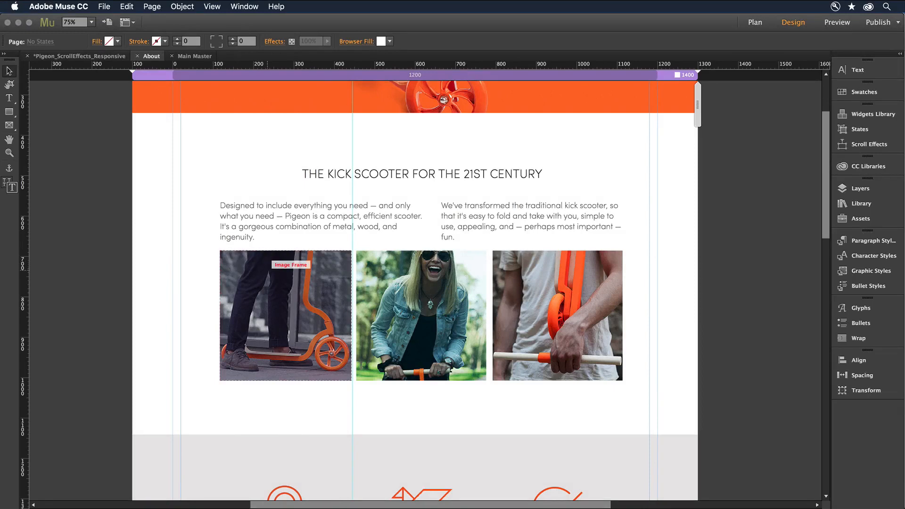
pyautogui.click(284, 315)
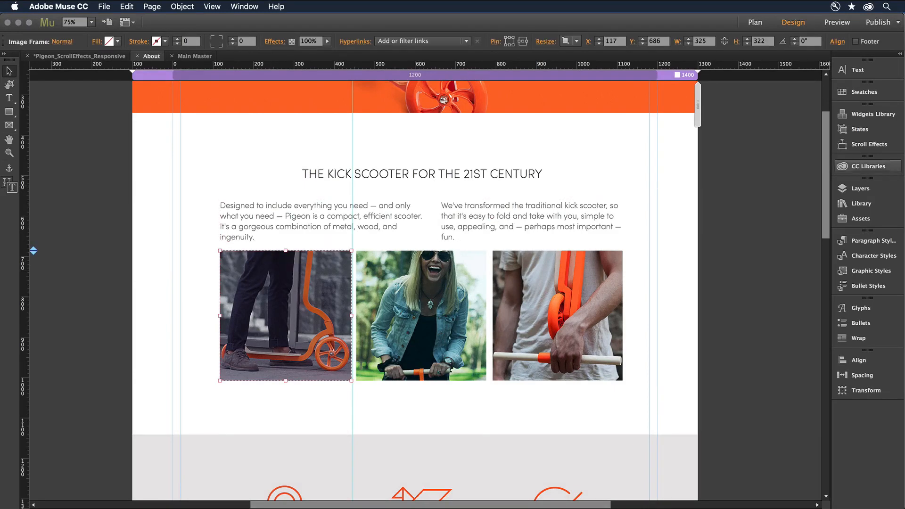
pyautogui.click(872, 144)
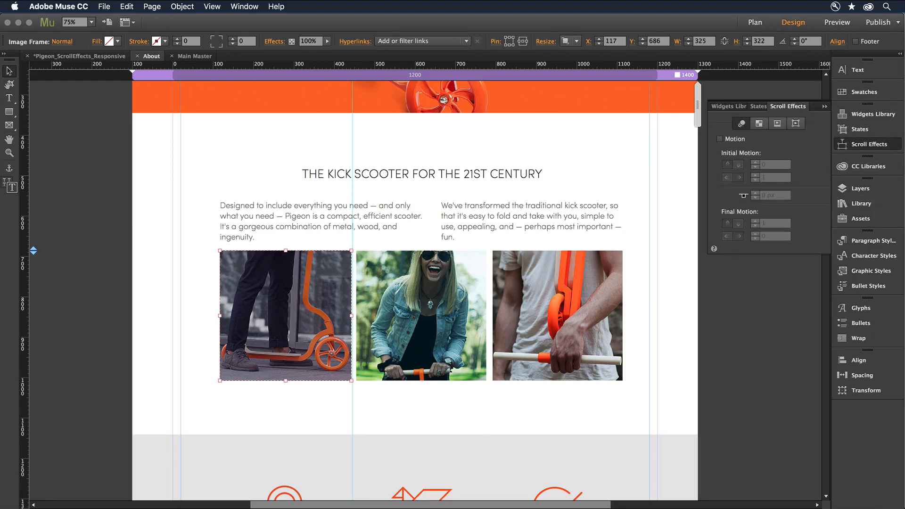
pyautogui.click(758, 123)
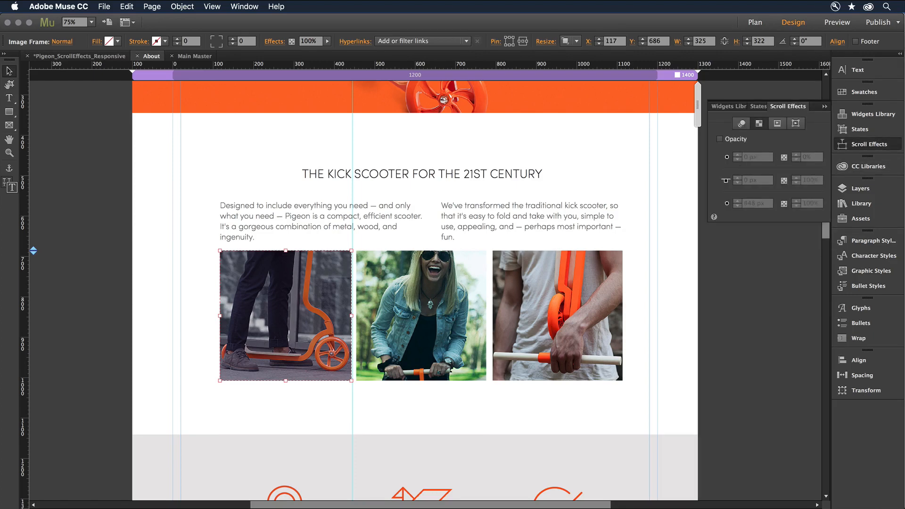
pyautogui.click(720, 139)
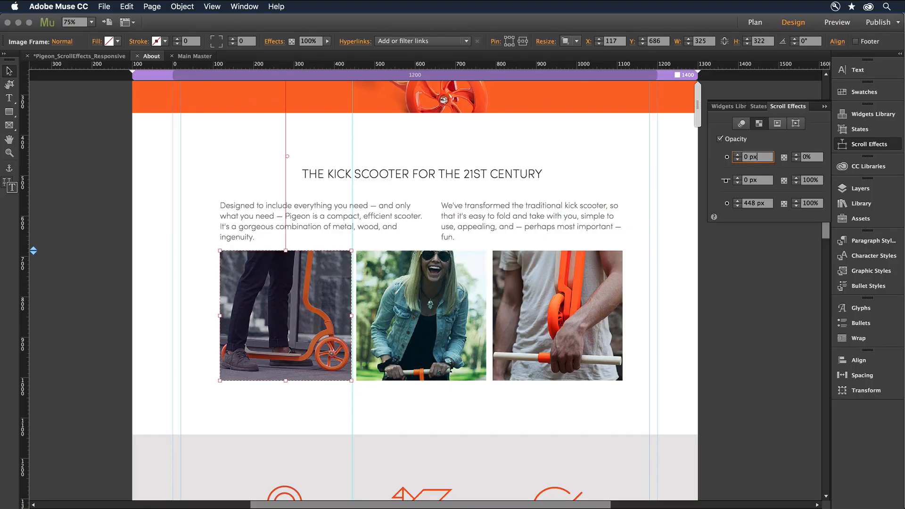
pyautogui.click(835, 23)
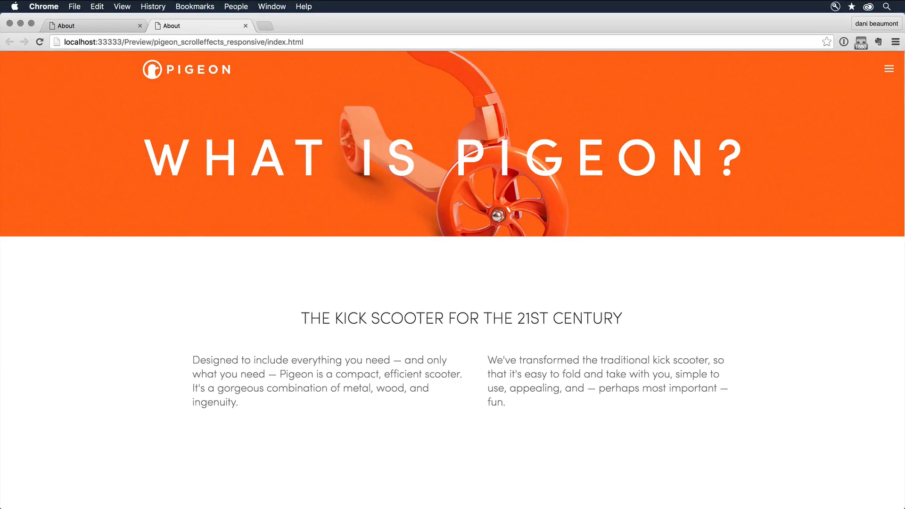
# Scroll the About page preview to watch the photos fade in, and expand the navigation menu
pyautogui.scroll(-3)
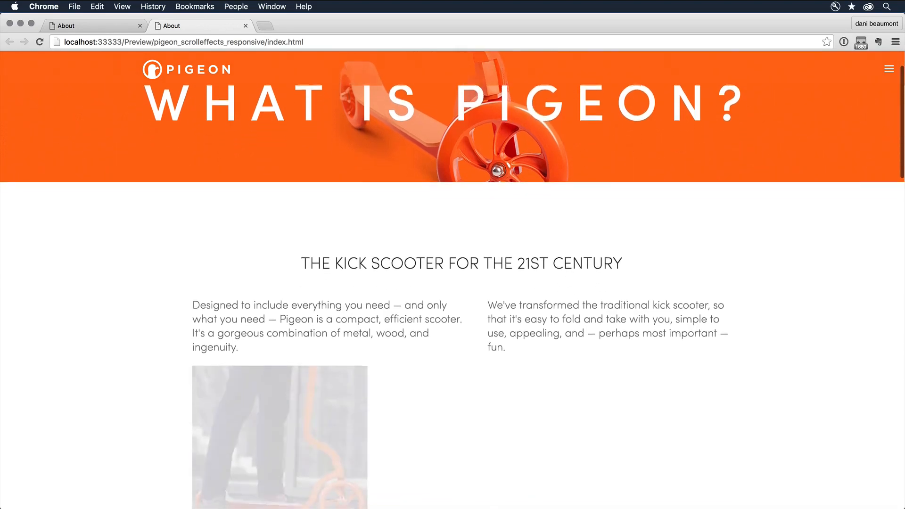
pyautogui.scroll(-3)
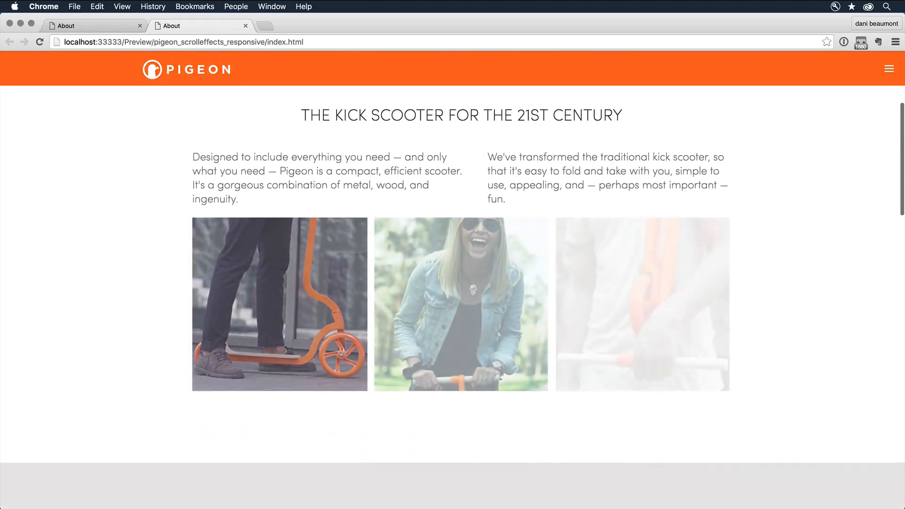
pyautogui.scroll(-3)
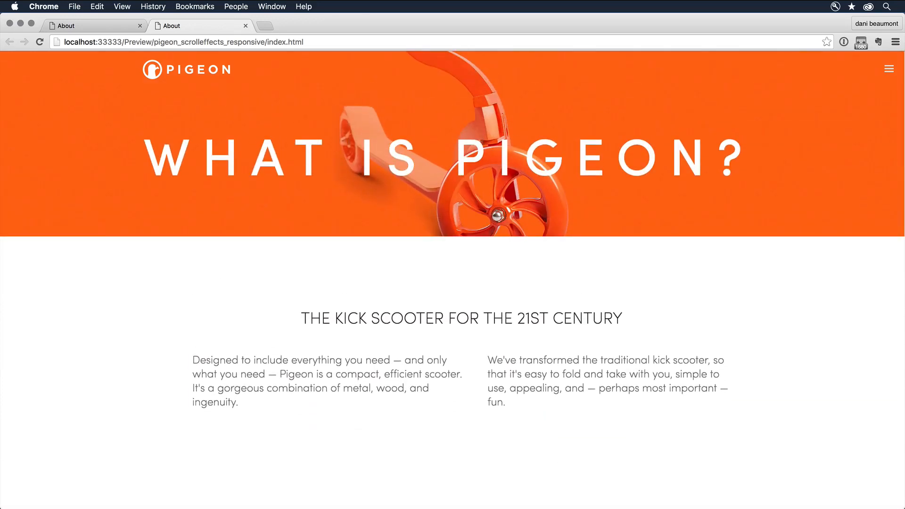
pyautogui.scroll(-3)
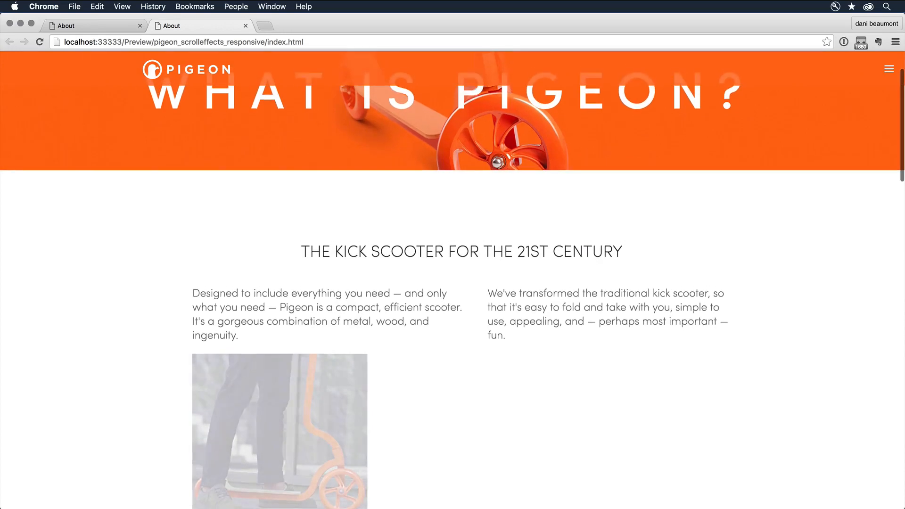
pyautogui.click(889, 69)
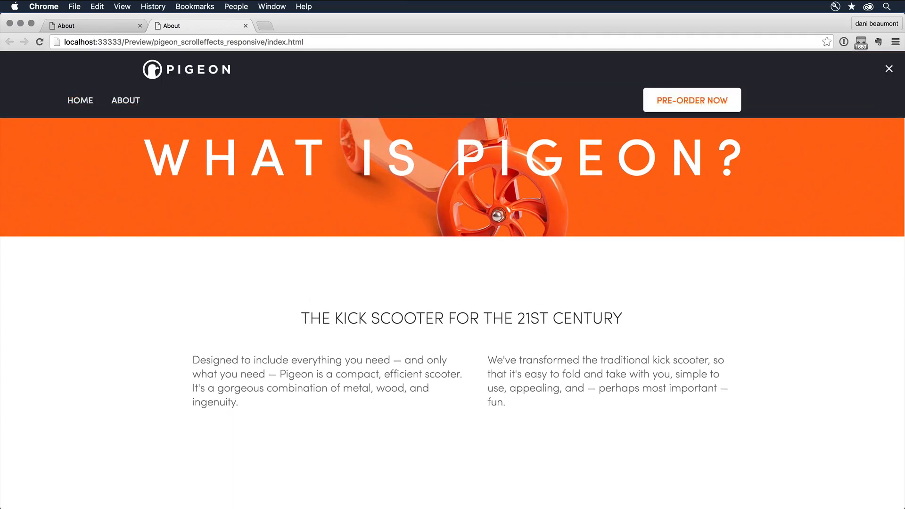
pyautogui.scroll(-3)
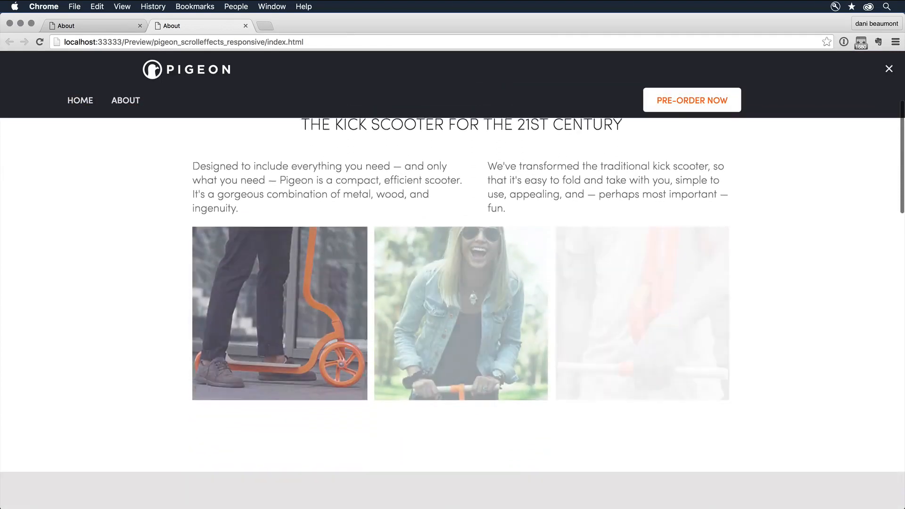
pyautogui.scroll(-3)
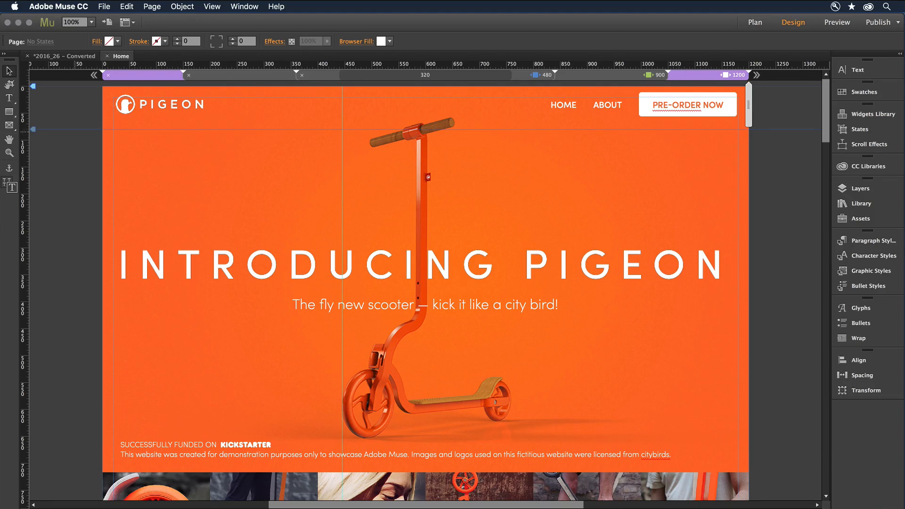
# Switch back to Muse's Home page with the Introducing Pigeon hero
pyautogui.click(104, 6)
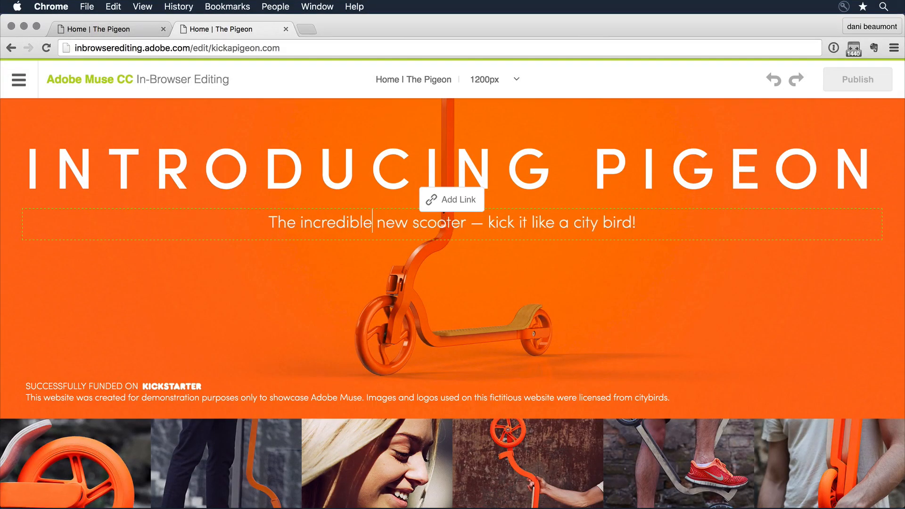
# Scroll down and open the image editor on the second gallery photo
pyautogui.scroll(-3)
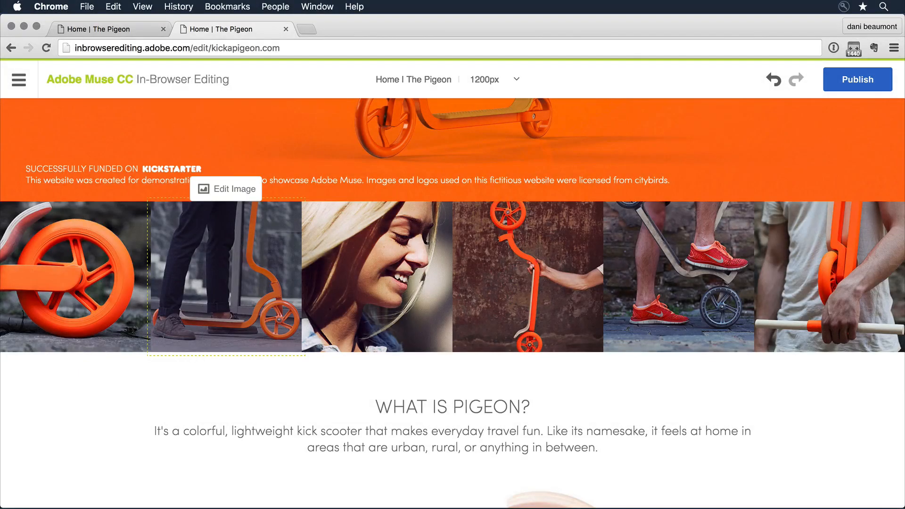
pyautogui.click(226, 189)
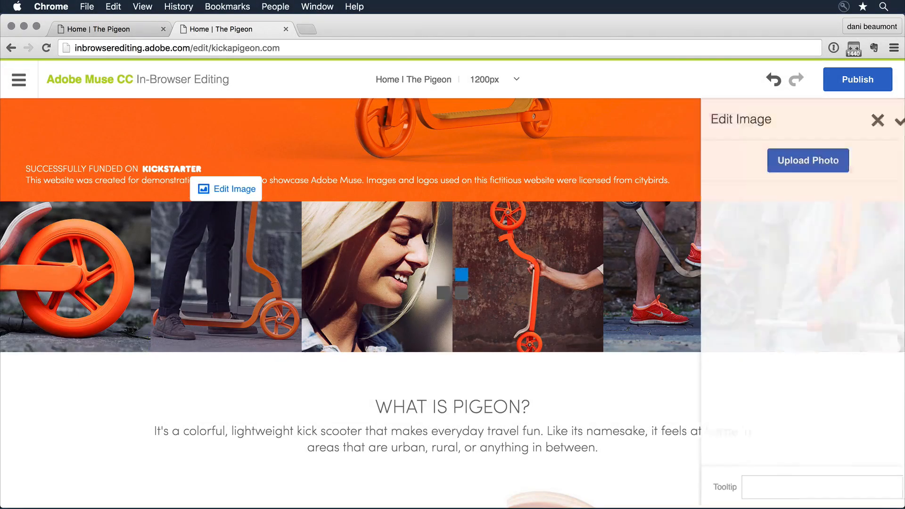
pyautogui.click(902, 121)
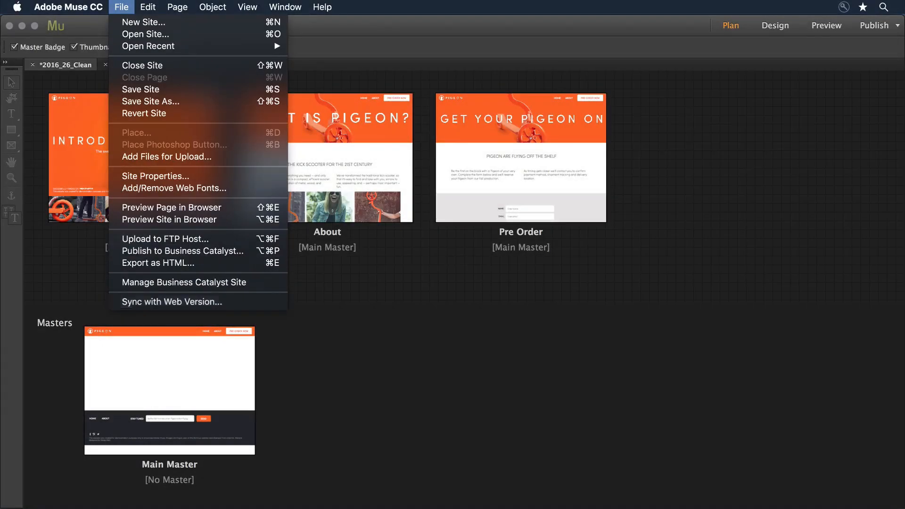
# Sync the desktop site with the web version's in-browser edits
pyautogui.click(170, 302)
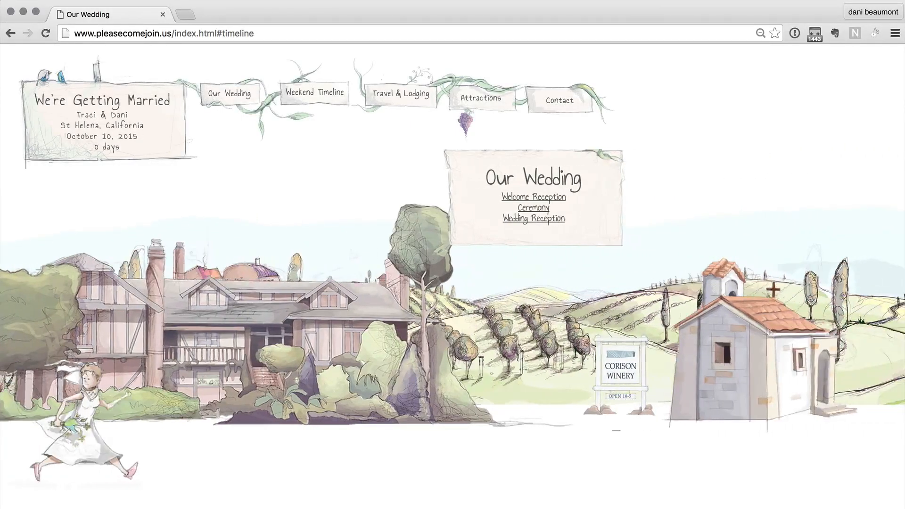
# Browse the wedding showcase site, then scroll the Beyond the Beach Sri Lanka feature
pyautogui.click(230, 92)
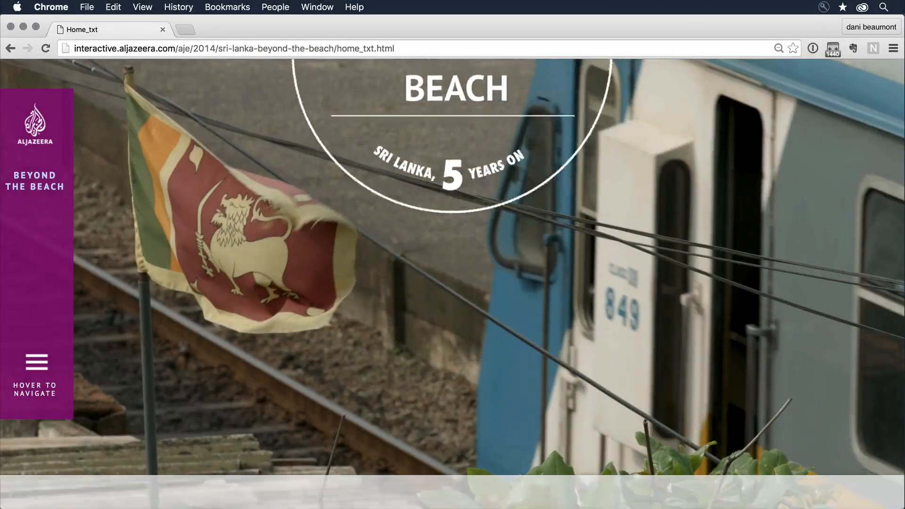
pyautogui.scroll(-3)
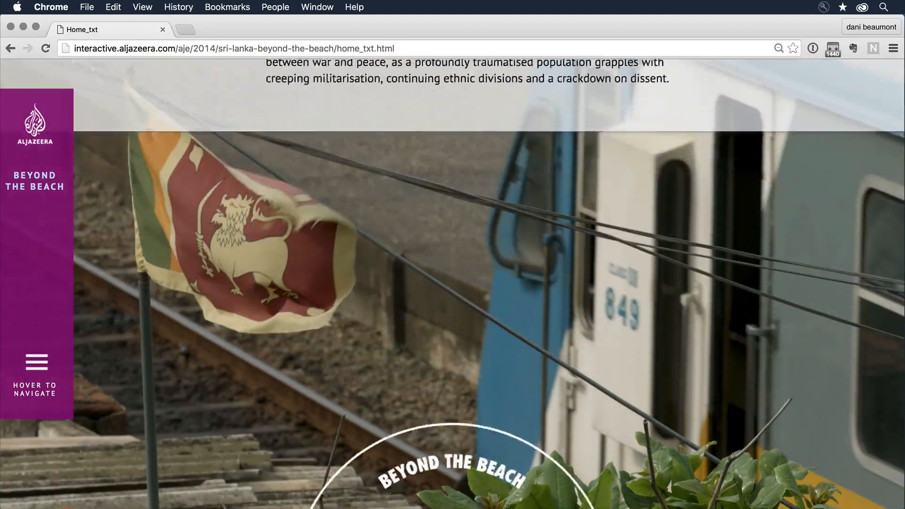